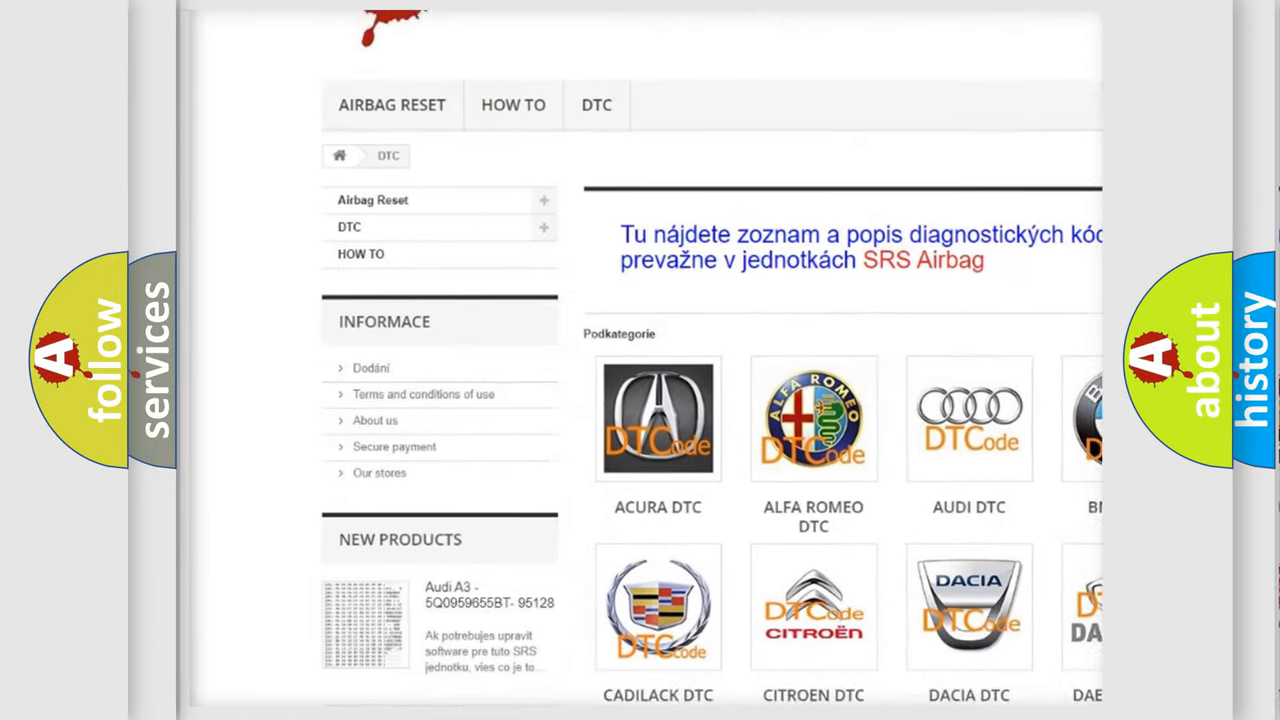
scroll("down", 3)
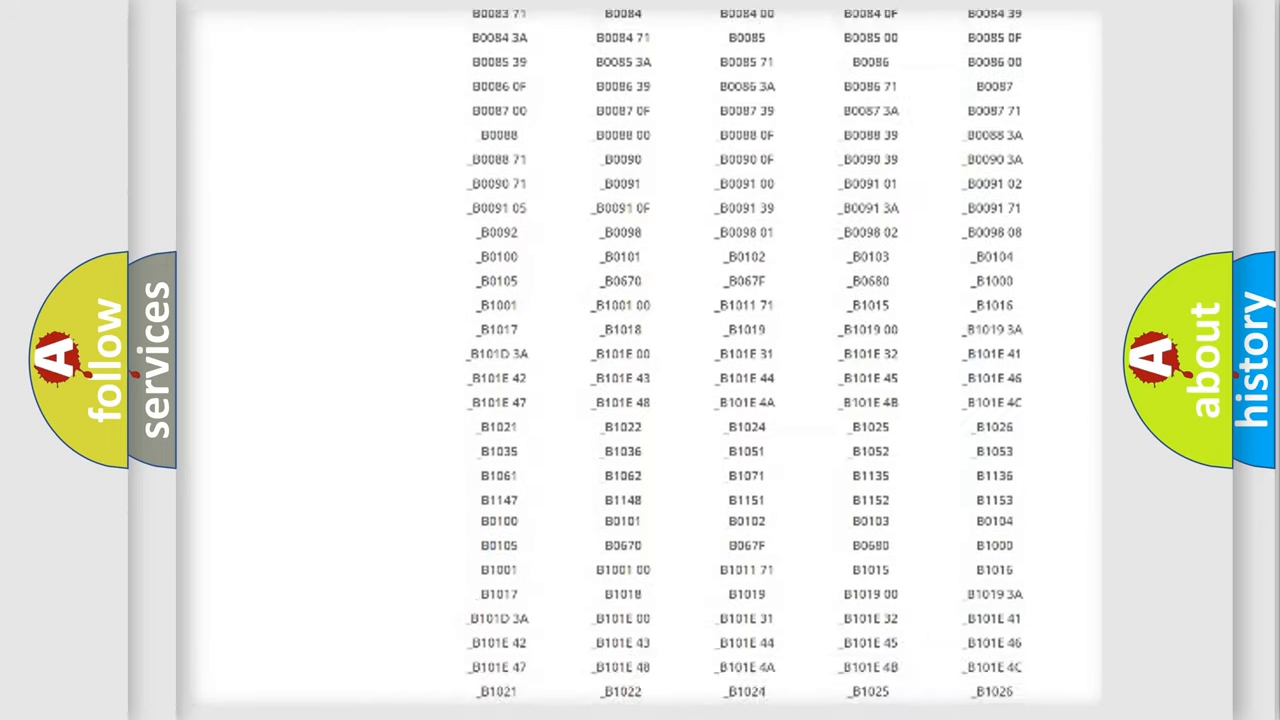
scroll("down", 3)
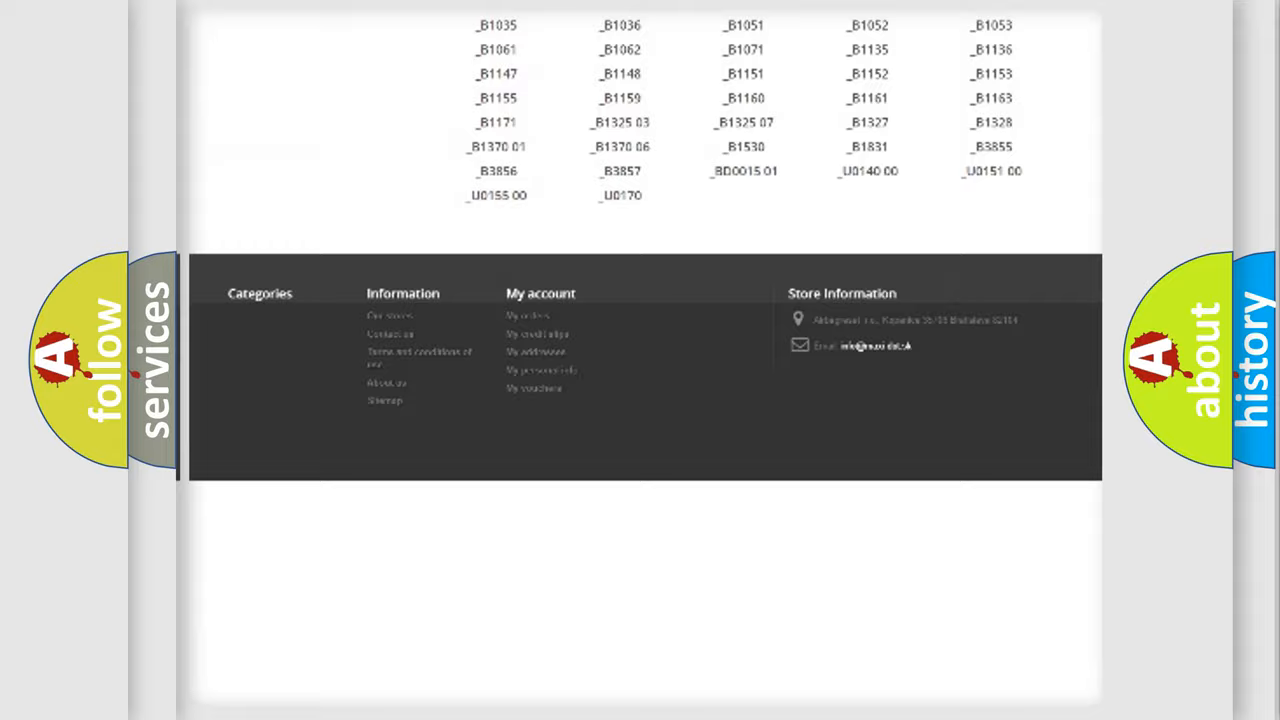
scroll("up", 3)
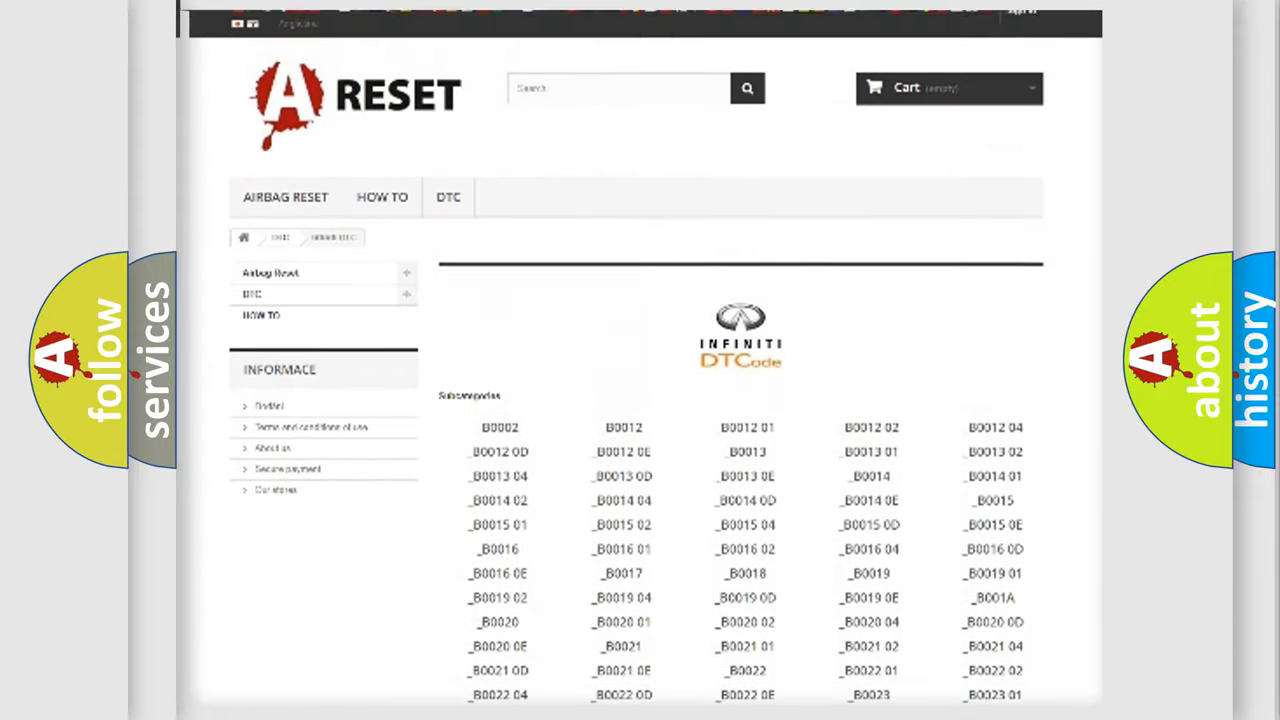